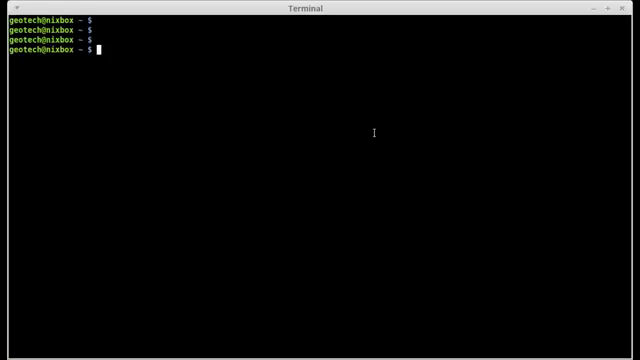
Step: Run df to list disk usage of every mounted filesystem in 1K blocks
text(d)
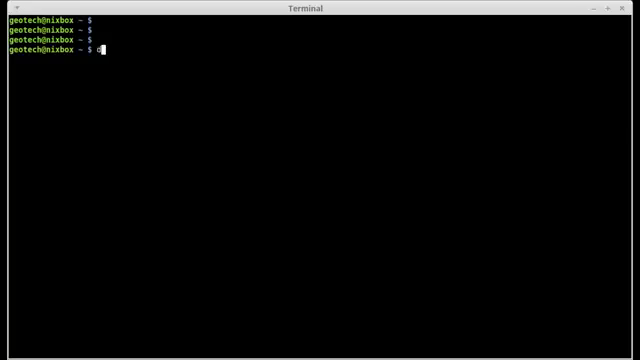
text(f)
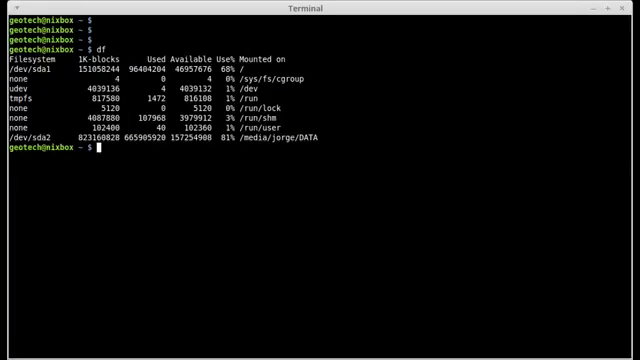
key(Return)
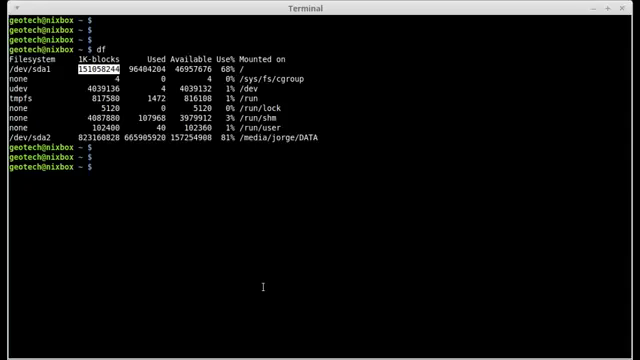
Step: Run df -h to show filesystem sizes in human-readable G and M units
text(df)
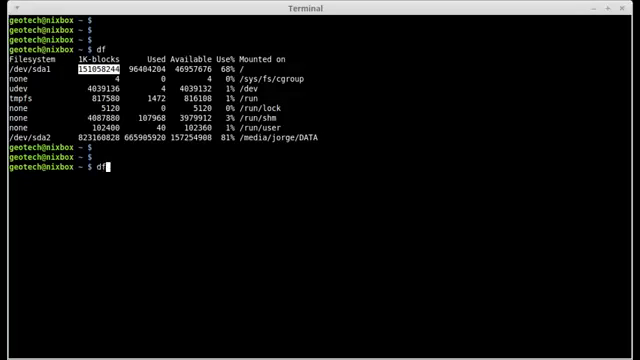
text(-h)
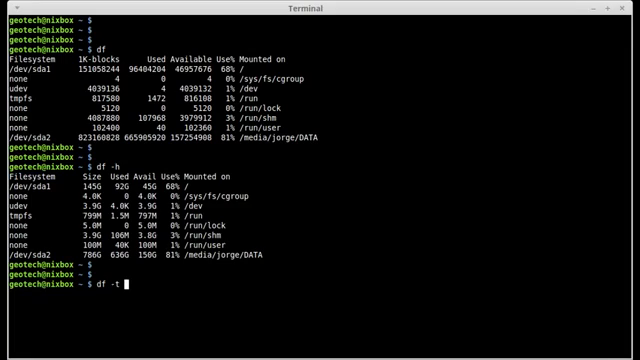
Step: Clear the screen and change into the test directory
text(ext)
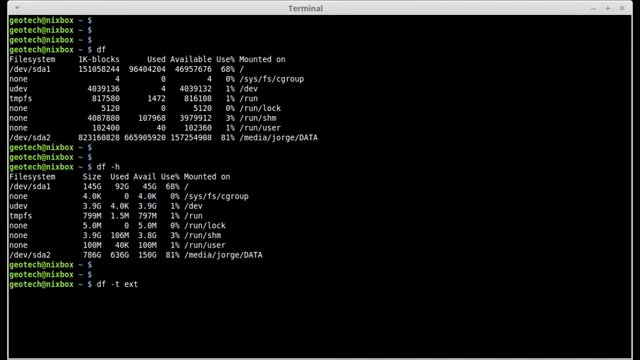
text(4)
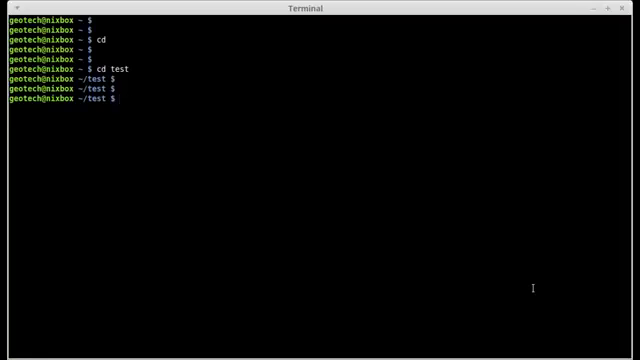
Step: Run du, then du -ch to show the test subfolders' sizes with a 72M total
text(du)
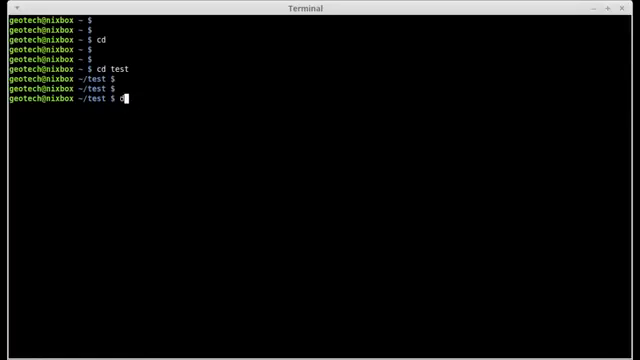
text(u)
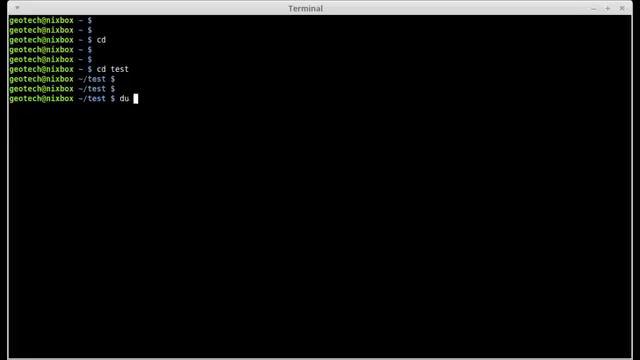
mouse_move(252, 210)
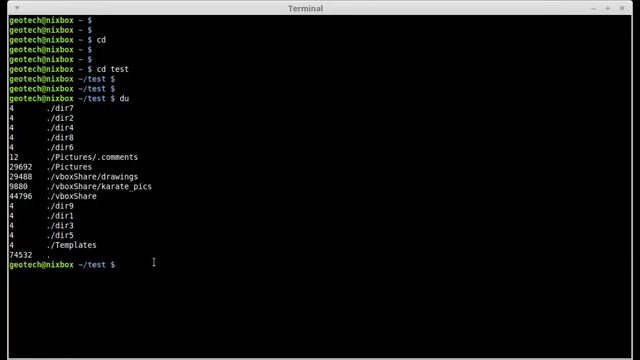
text(du -ch)
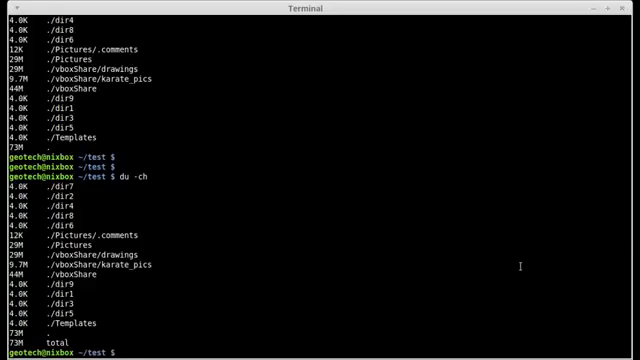
Step: Enter du -sh and clear the previous listings from the screen
text(d)
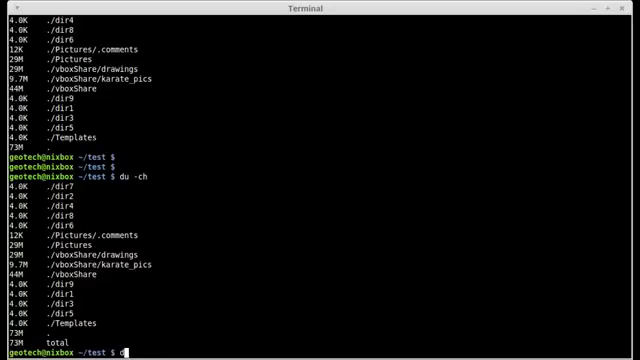
text(du -s)
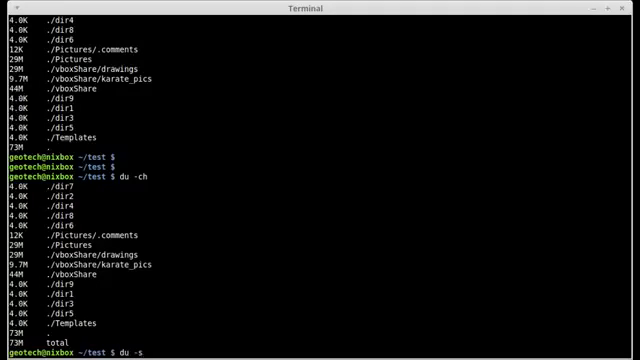
text(h)
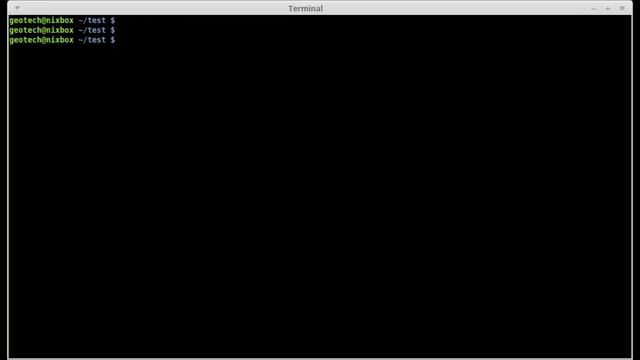
Step: Run du -sh * | sort -n to size-sort every test item, then cd back home
text(du)
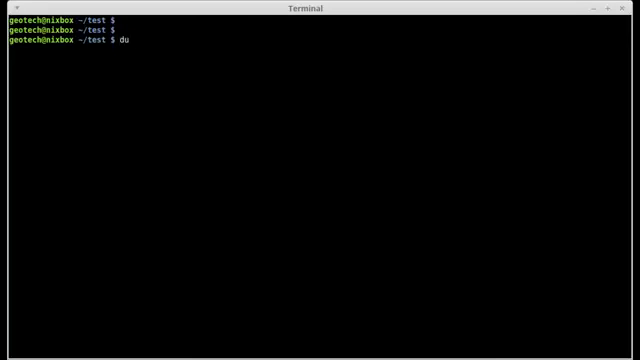
text(-)
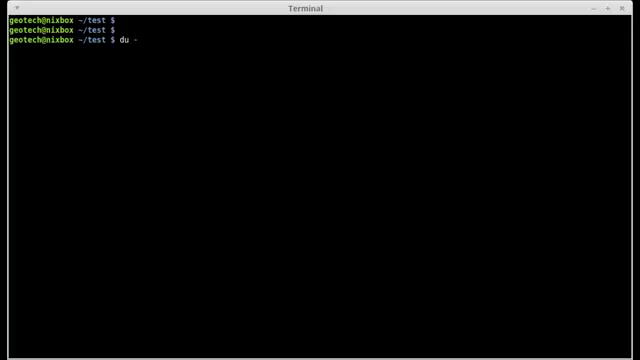
text(sh)
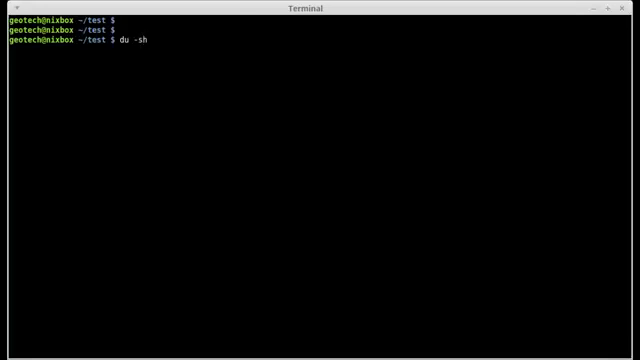
text(')
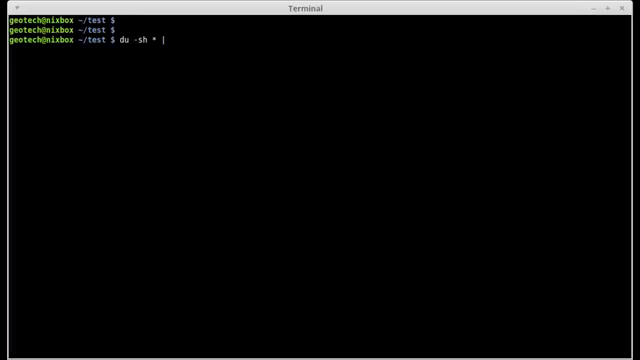
text(sort)
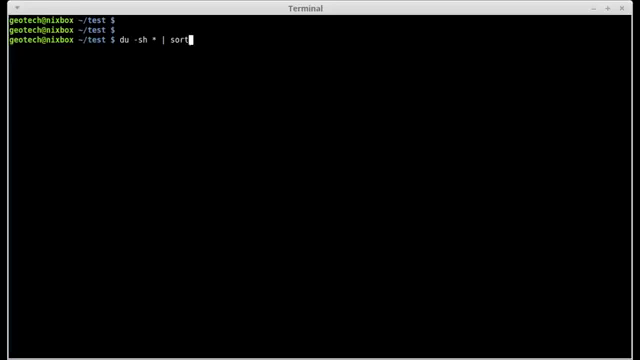
text(-n)
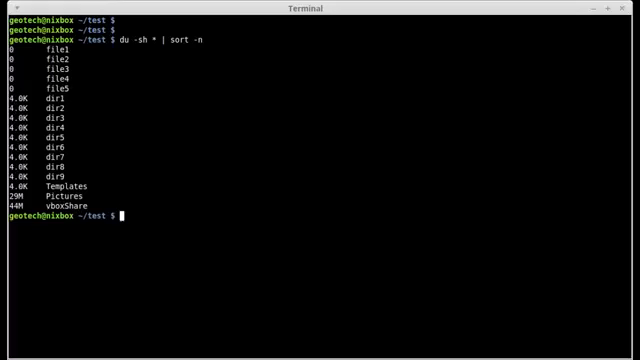
mouse_move(248, 136)
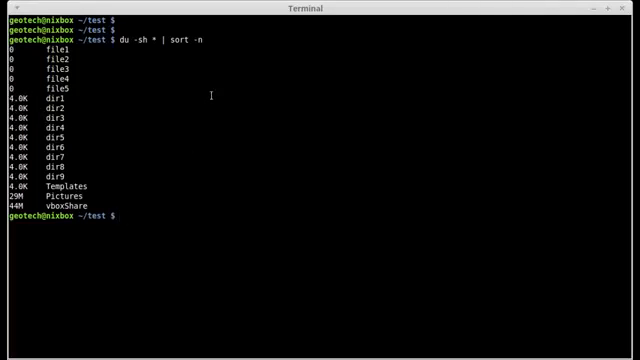
text(cd)
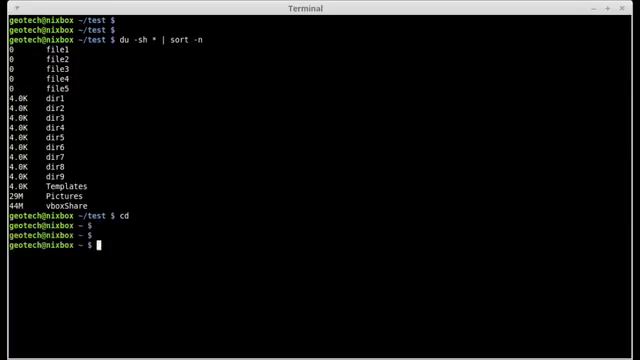
Step: Run du -sh * | sort -n | less, page through the sizes, then quit the pager
text(cl)
text(df)
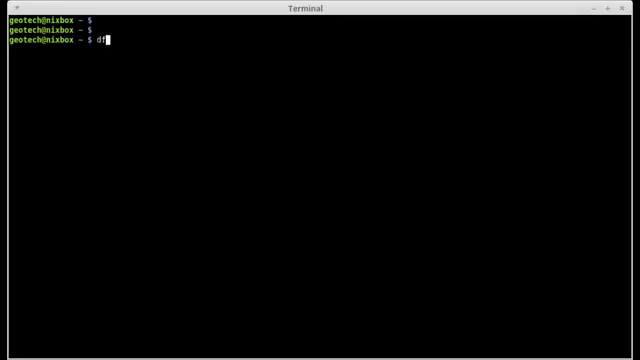
text(du -)
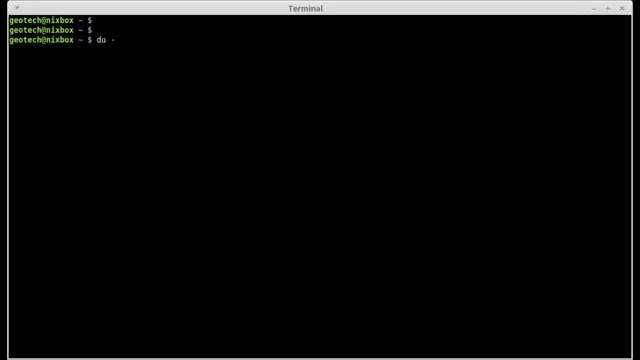
text(sh *)
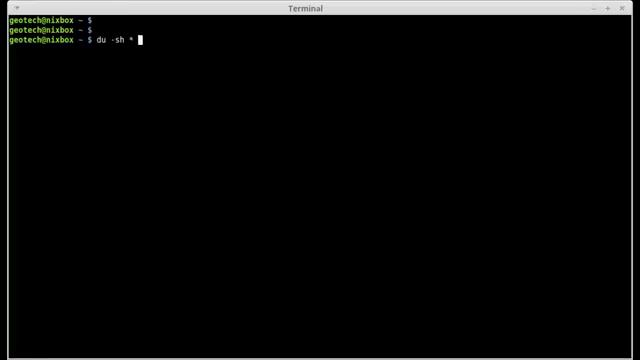
text(|)
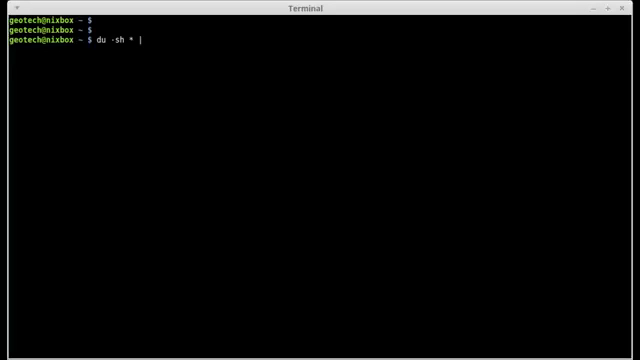
text(sort -n)
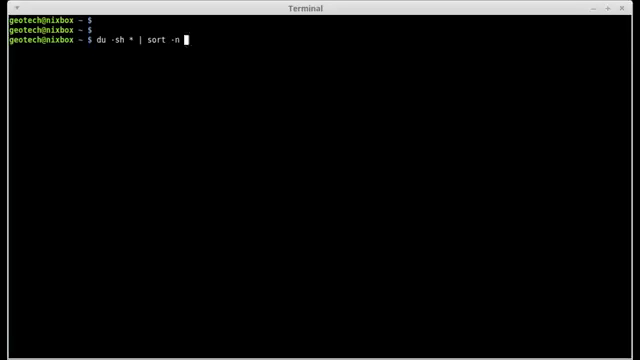
text(| les)
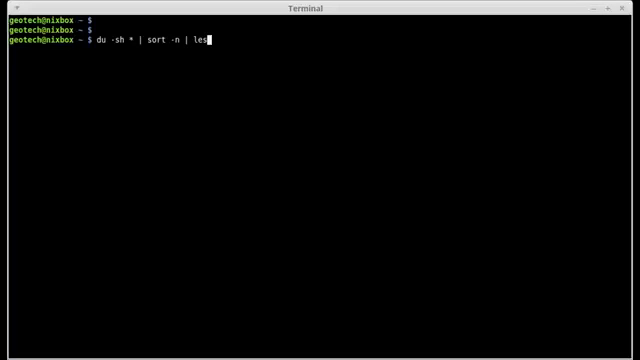
text(s)
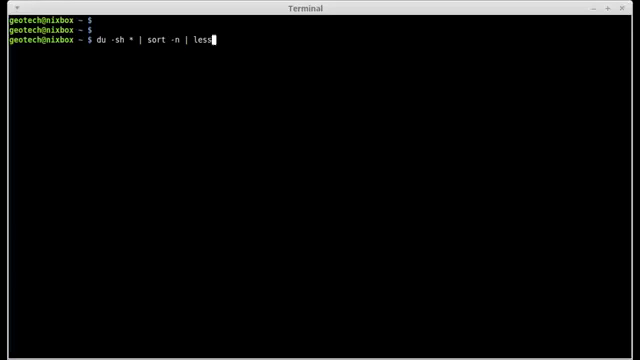
key(Return)
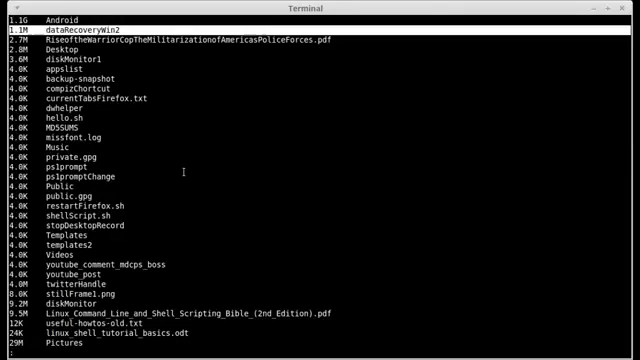
key(q)
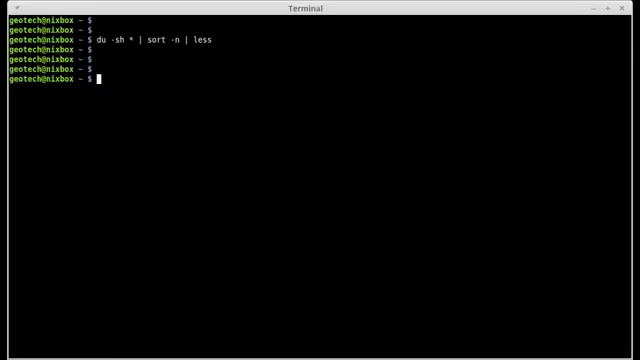
Step: Start retyping du -sh * | sort -n, erase it, and clear the screen with Ctrl+L
text(du -sh * | sort)
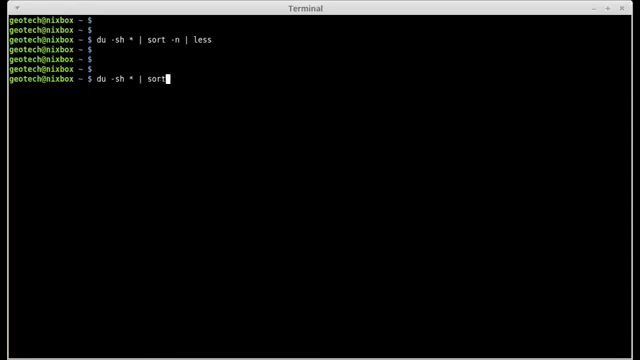
text(-n)
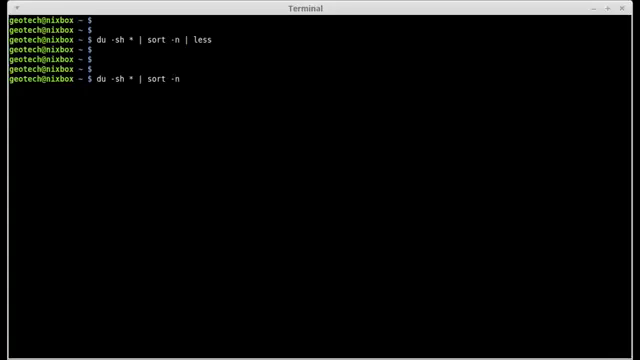
key(Return)
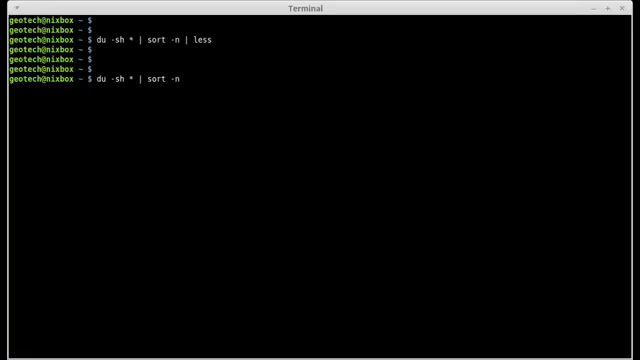
key(BackSpace)
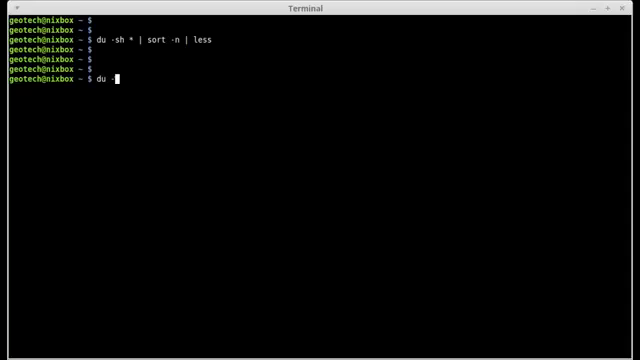
text(-)
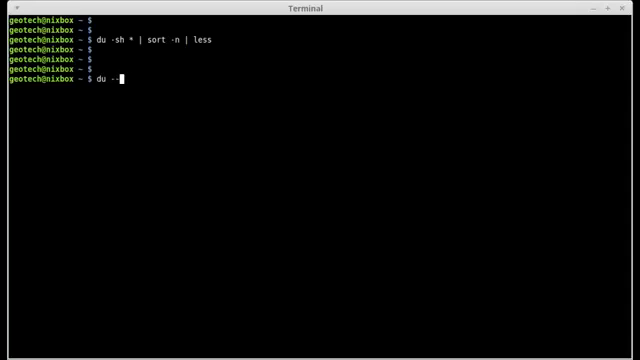
key(BackSpace)
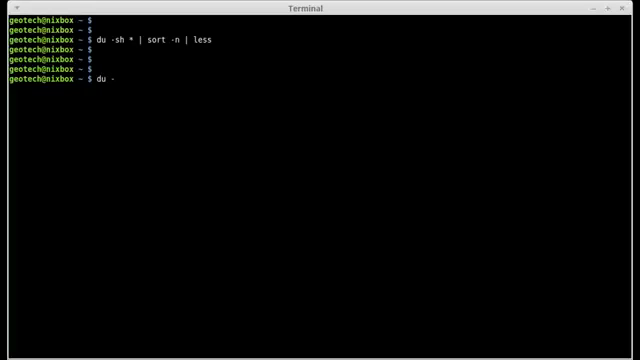
text(-)
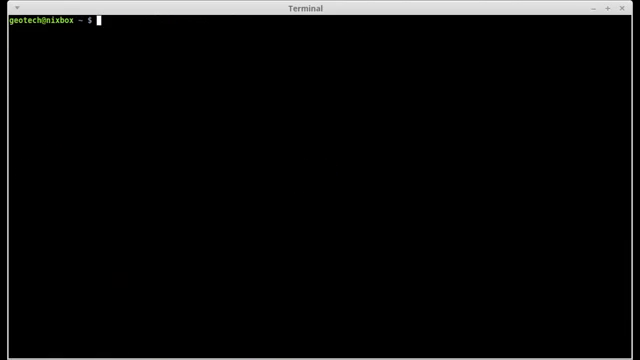
Step: Run du -sm * | sort -n | less to list every item's size in megabytes, largest last
text(du)
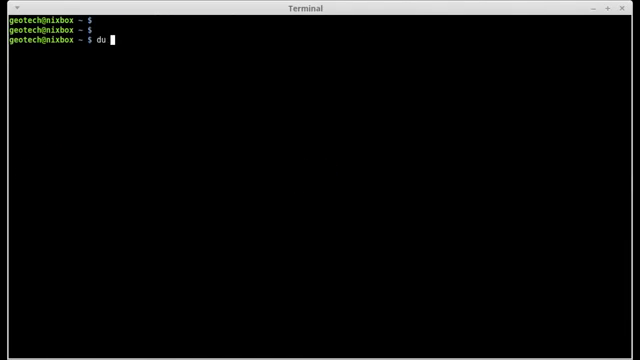
text(-)
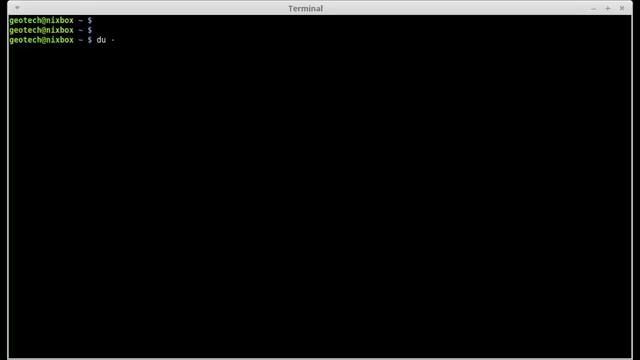
text(s)
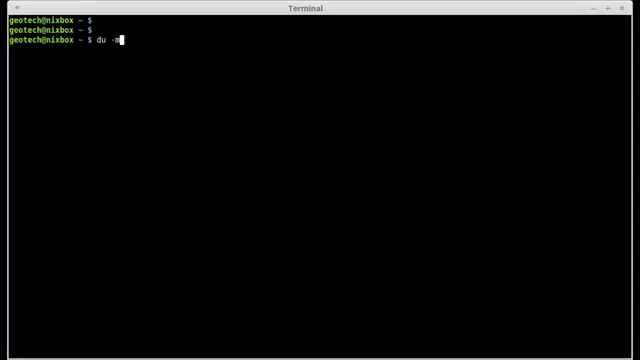
text(s)
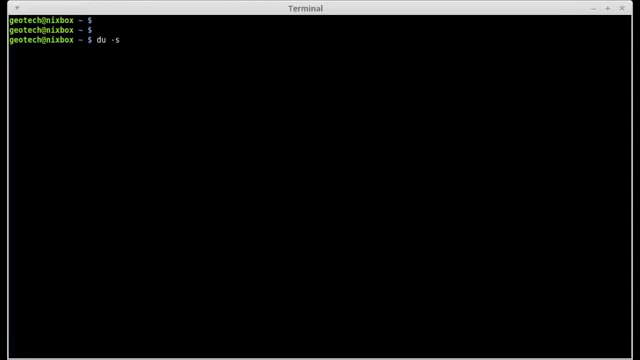
text(m)
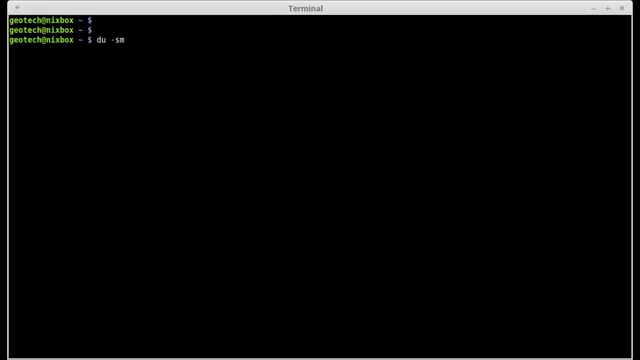
text(*)
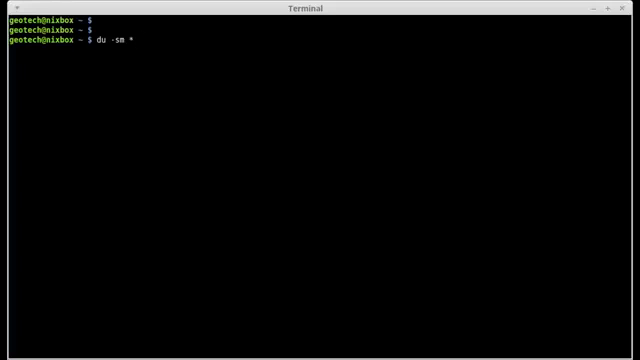
text(| sort)
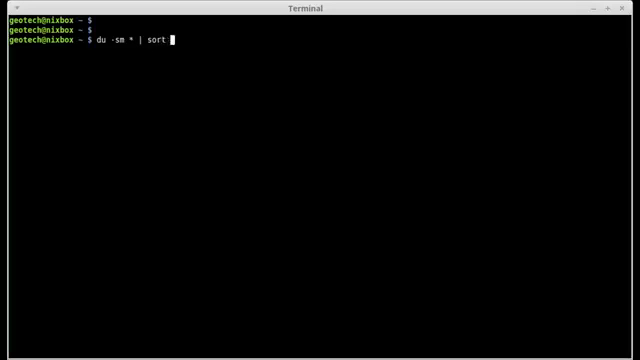
text(-n)
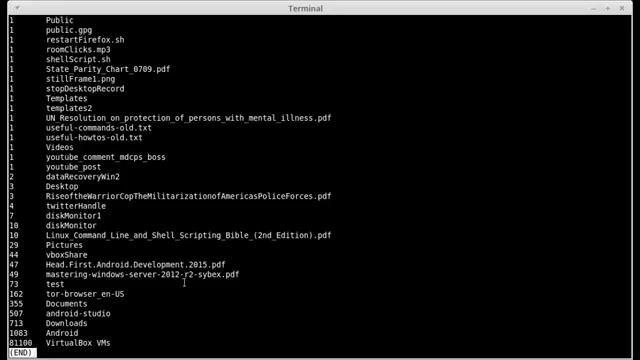
Step: Quit the pager and compose du -sm * | sort -nr | head -3 for the three largest items
key(q)
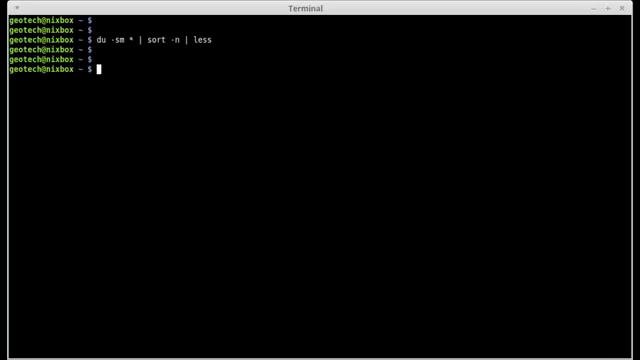
text(du -sm * |)
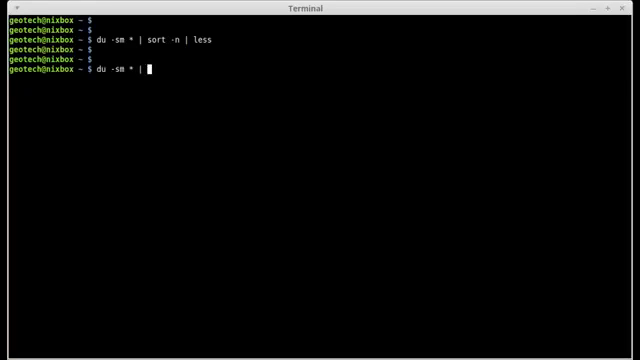
text(sort)
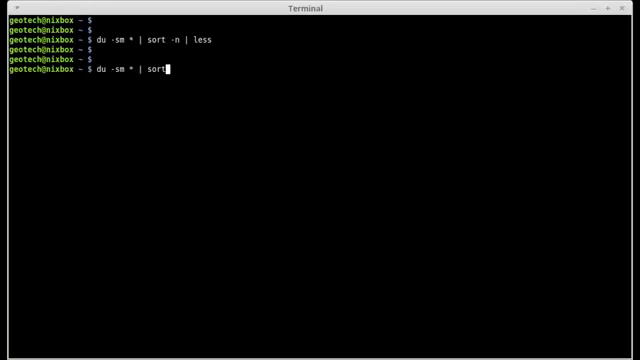
text(-)
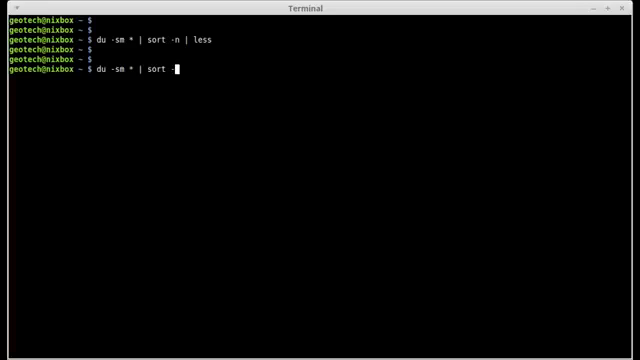
text(n)
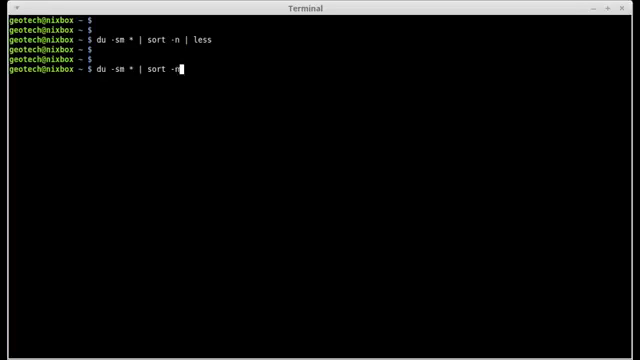
text(r |)
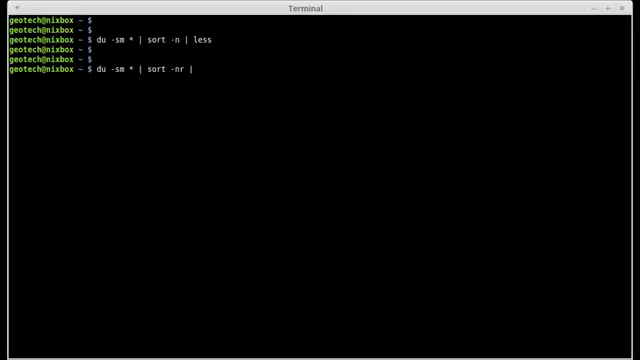
text(head)
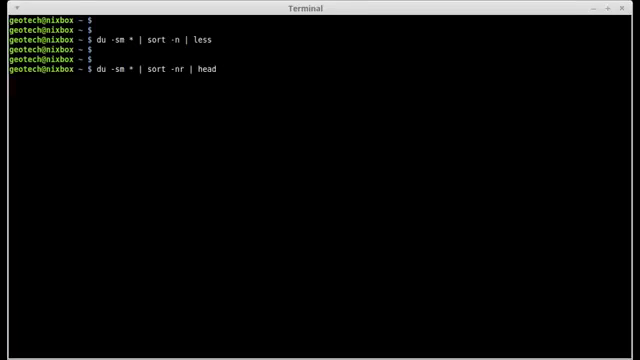
text(-)
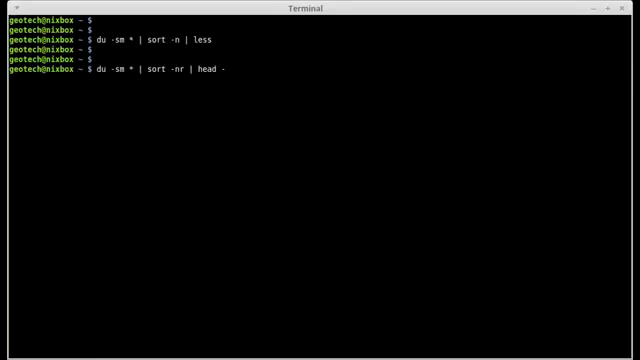
text(3)
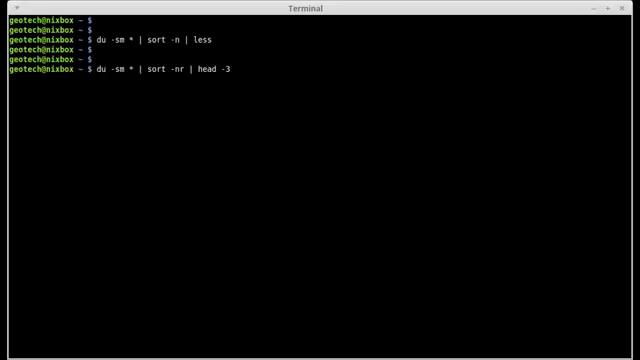